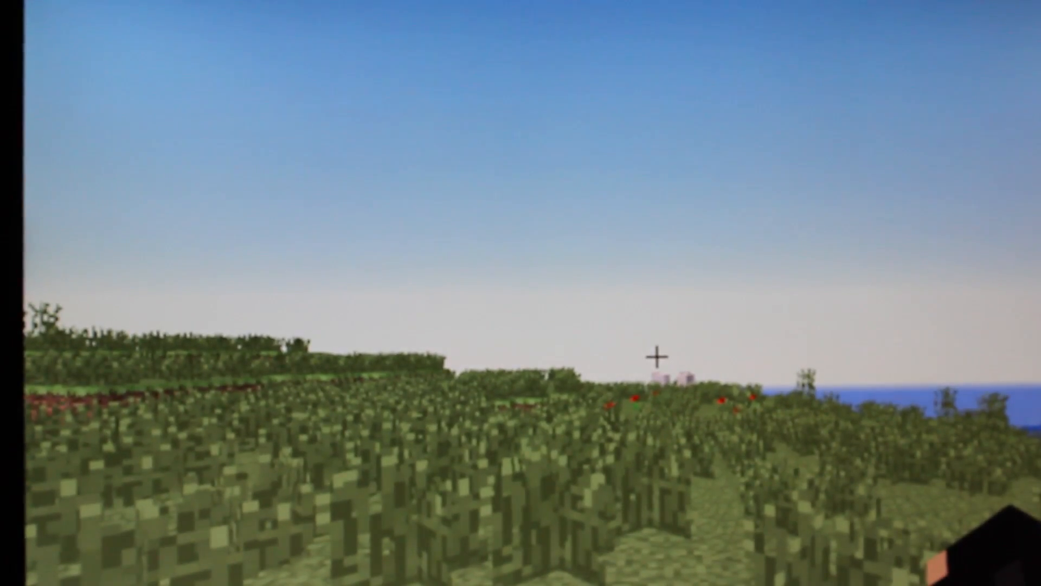
- Pause the game with Esc to bring up the game menu
{"action": "key", "text": "Escape"}
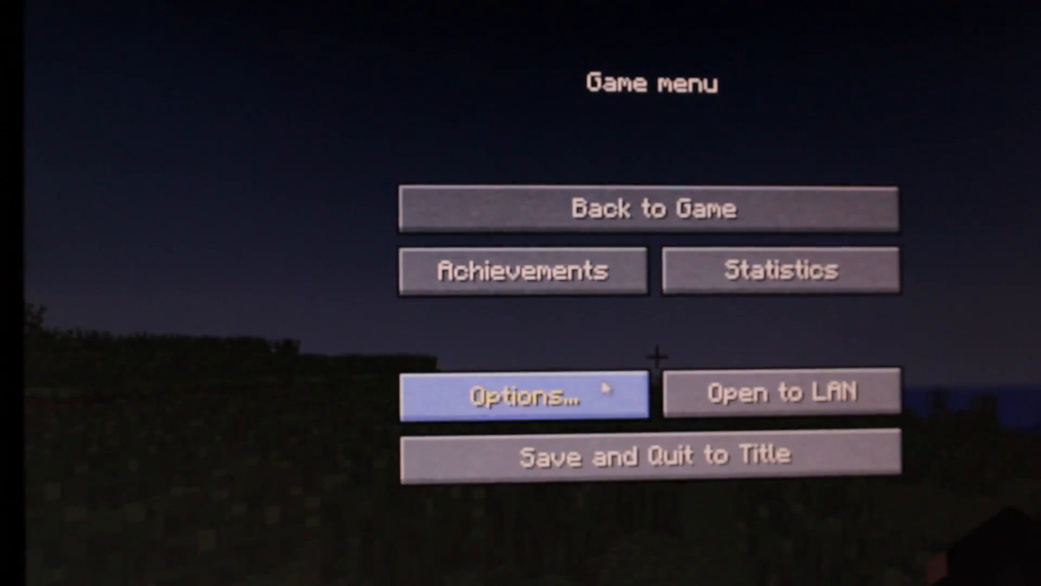
- Set particles to Decreased and max framerate to Unlimited in Video Settings
{"action": "left_click", "coordinate": [524, 390]}
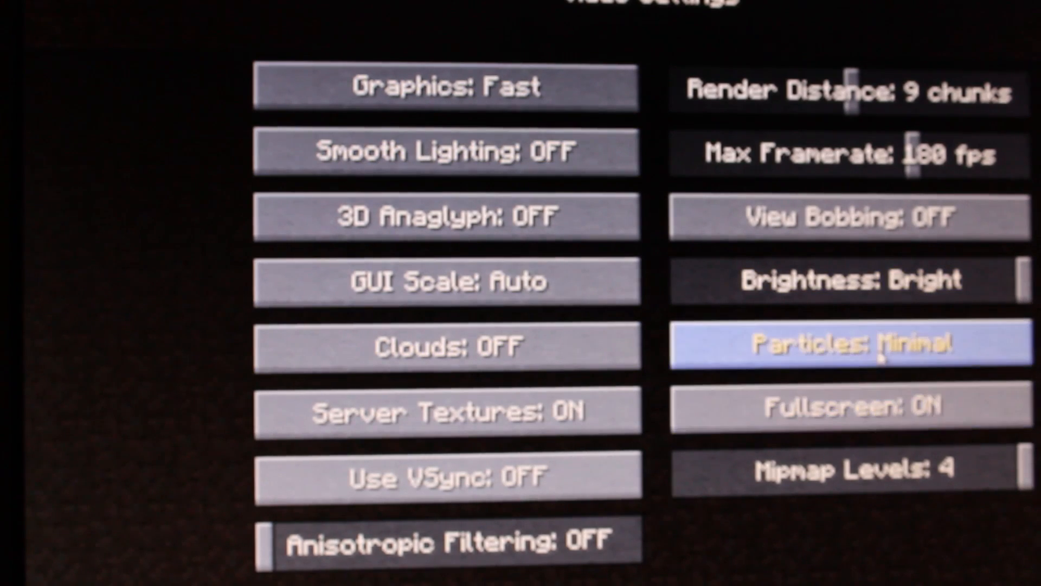
{"action": "left_click", "coordinate": [848, 343]}
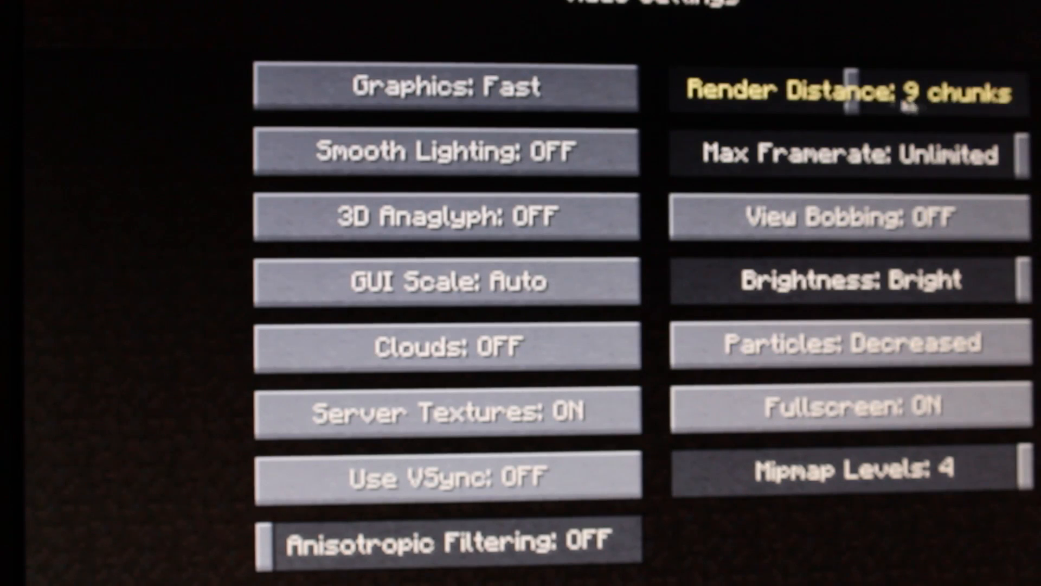
{"action": "left_click_drag", "start_coordinate": [850, 93], "coordinate": [1026, 93]}
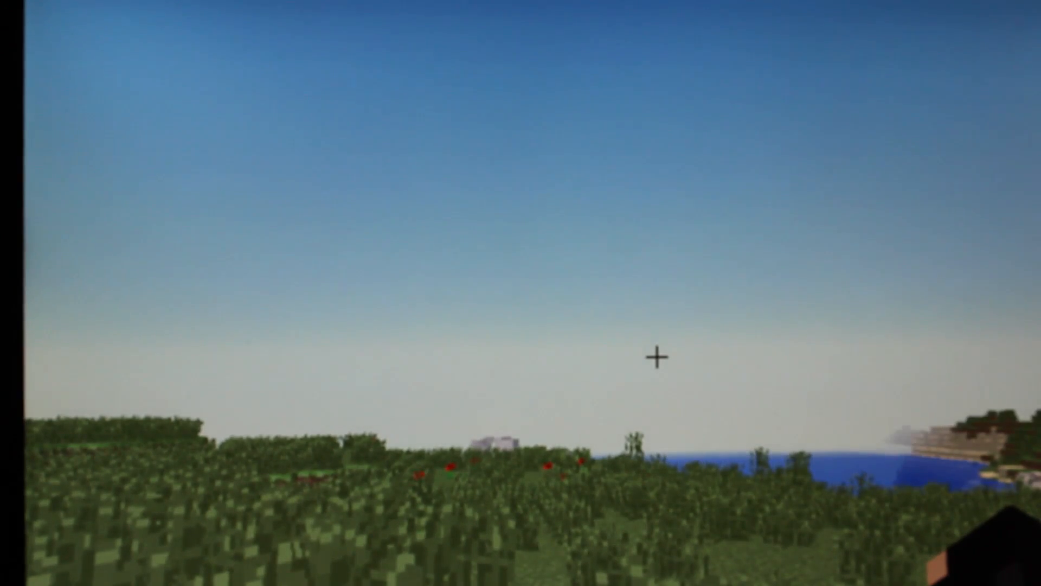
- Show the F3 debug overlay, reading about 102 fps
{"action": "key", "text": "f3"}
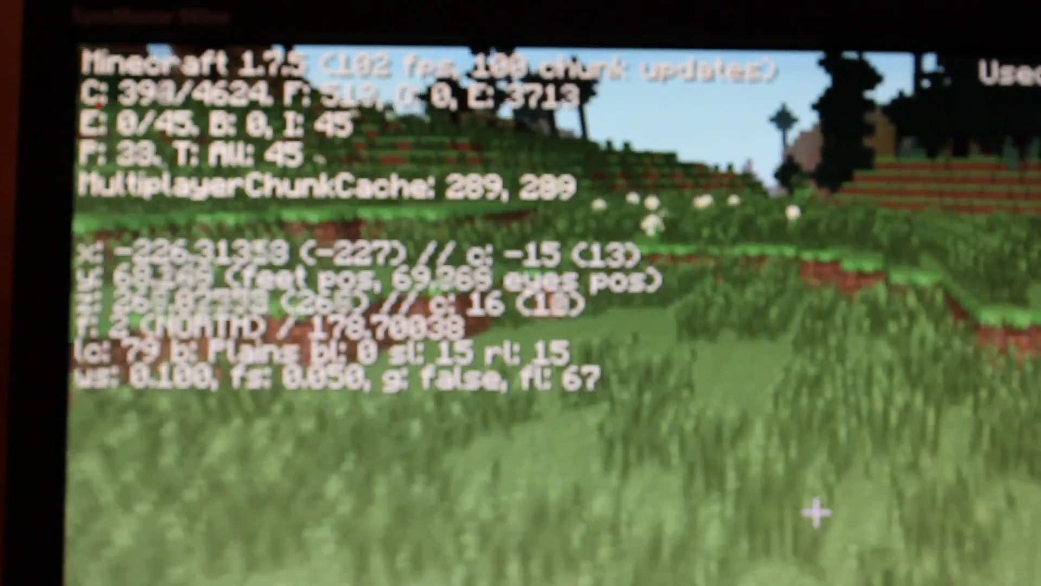
- Pause again and go back into Options to the Video Settings screen
{"action": "key", "text": "Escape"}
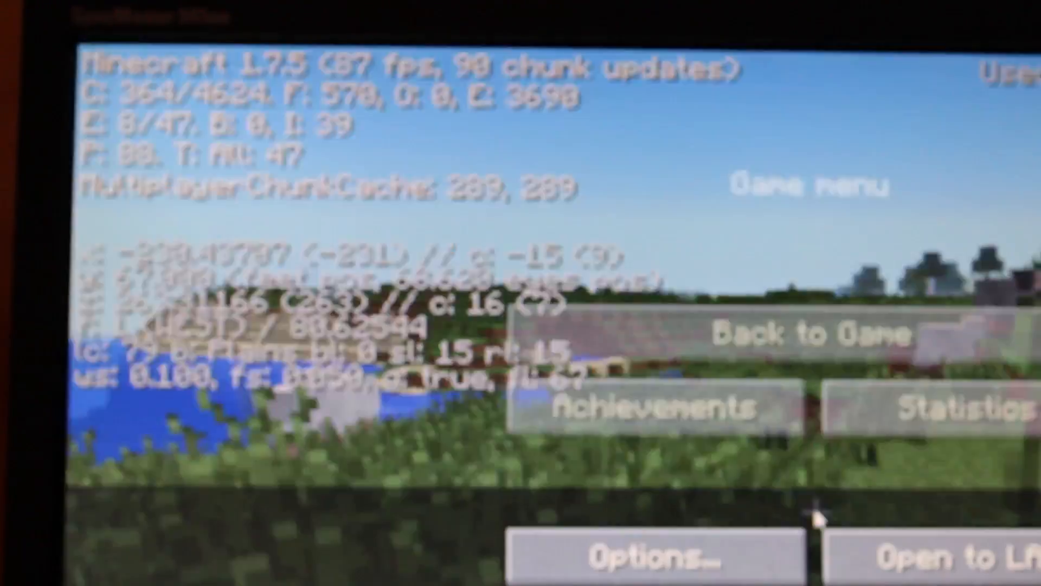
{"action": "left_click", "coordinate": [652, 556]}
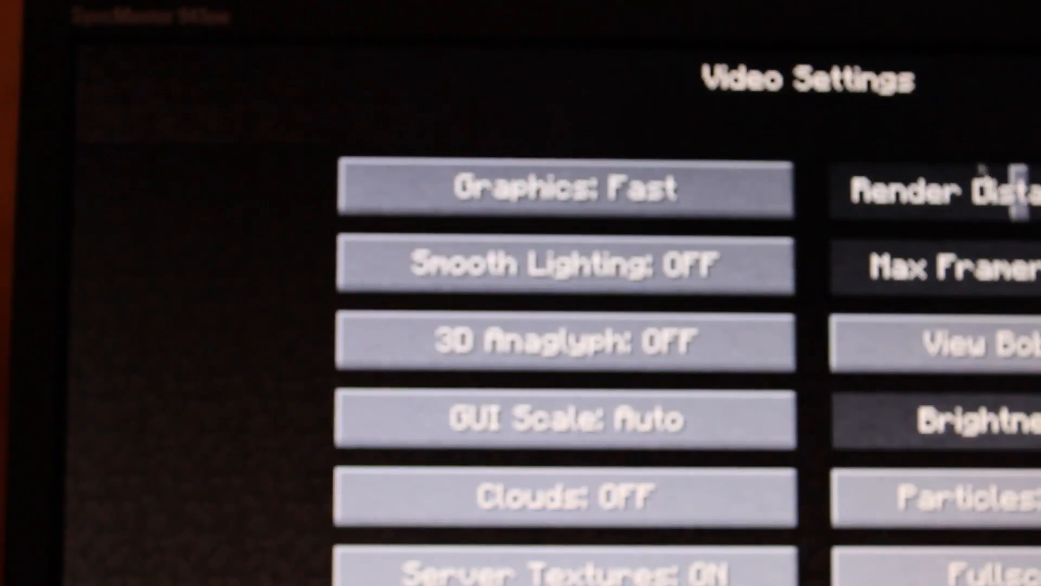